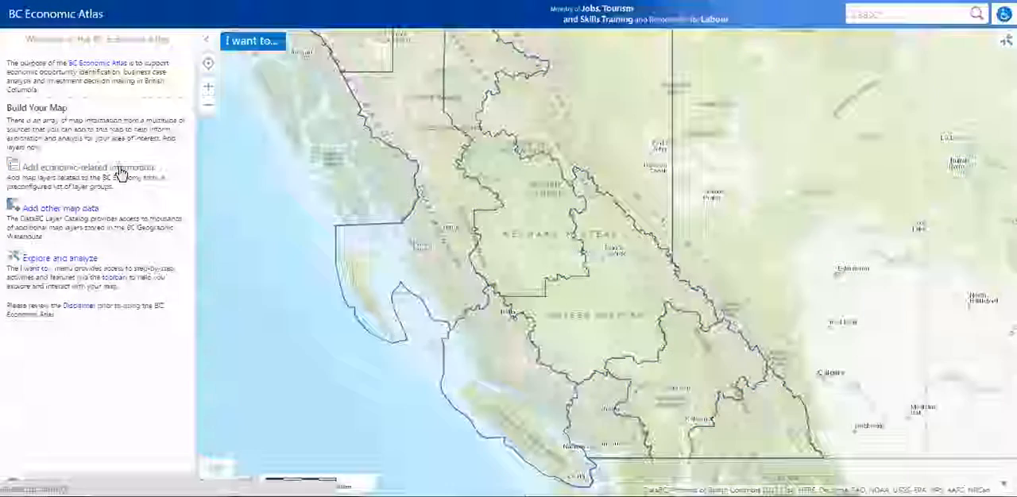
Pick the step-by-step activity for adding economic-related information
click(88, 167)
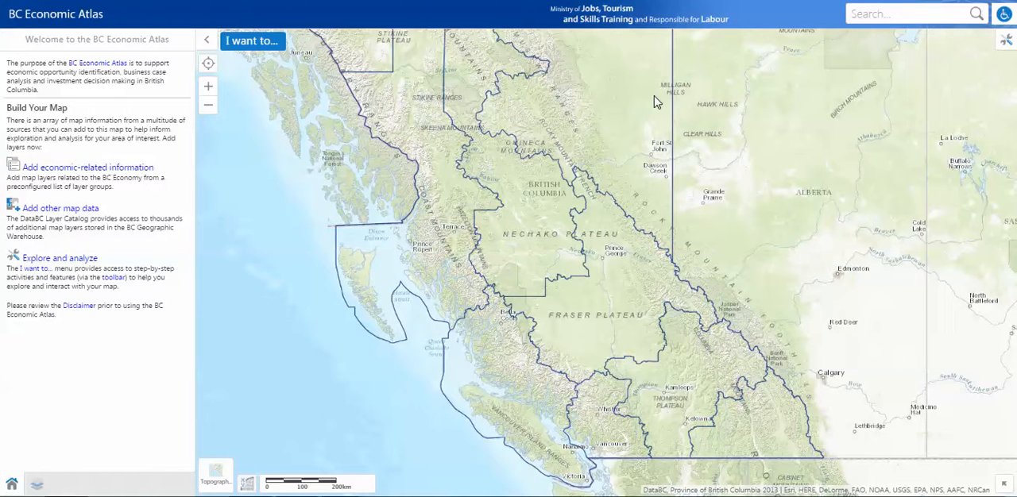
mouse_move(408, 89)
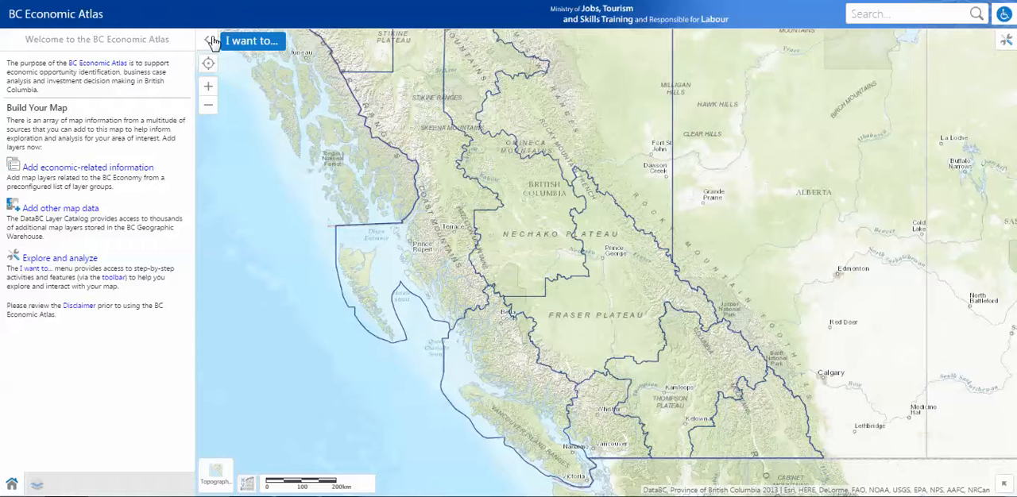
click(252, 40)
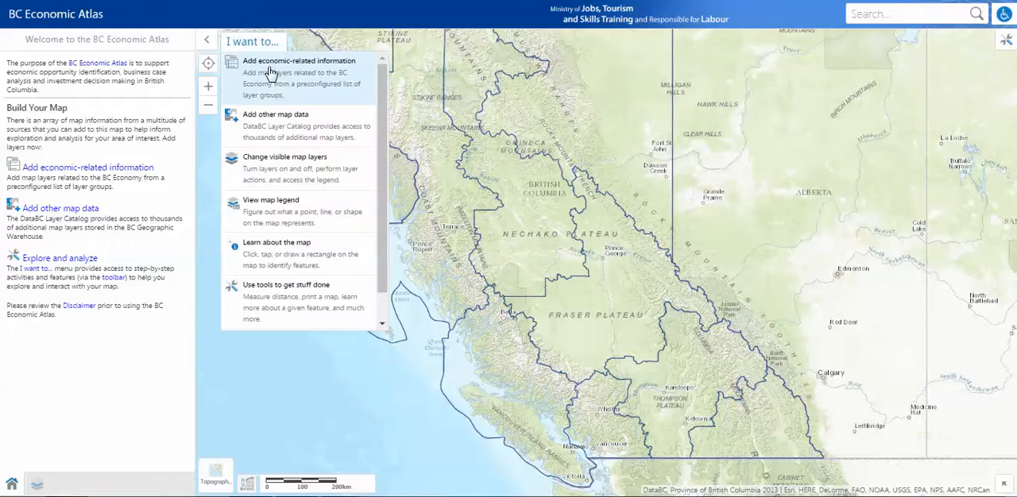
click(298, 61)
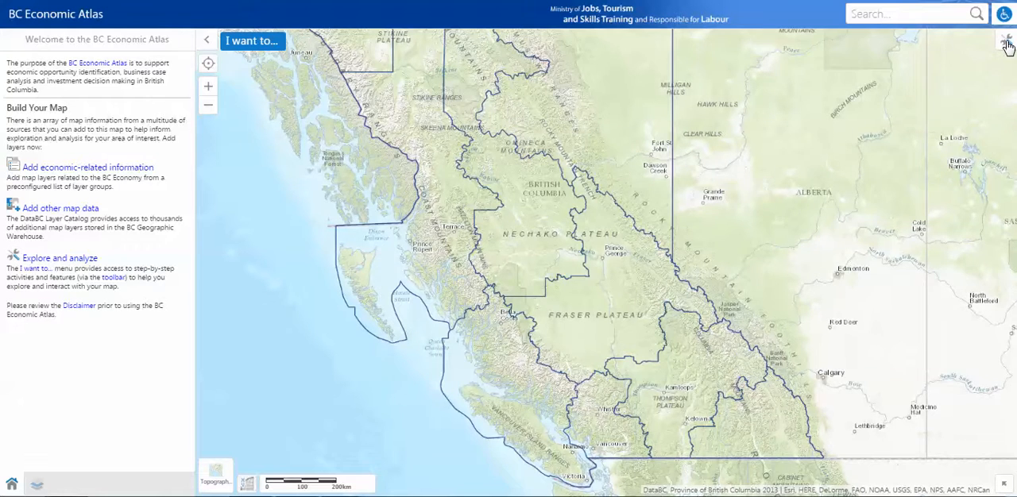
Bring up the BC Economic Layer Menu from the Maps & Data tools
click(1006, 40)
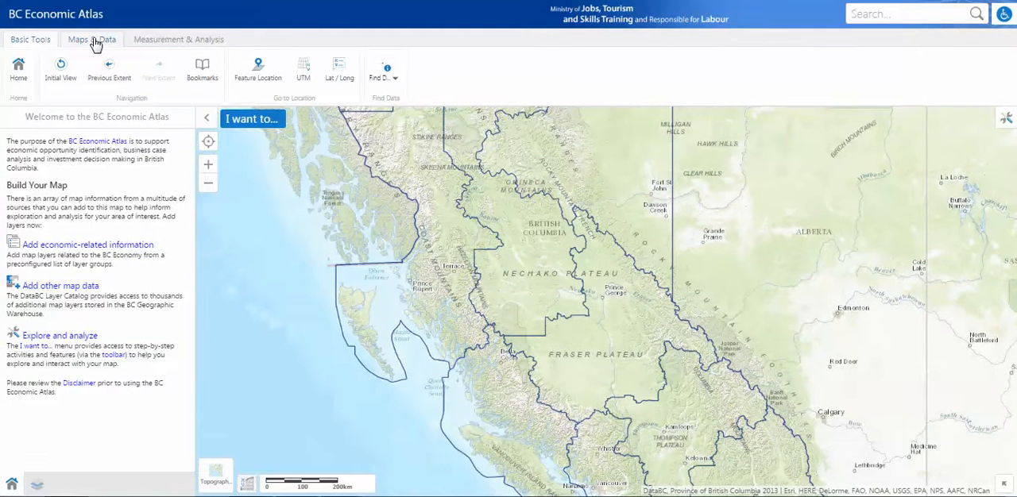
click(91, 39)
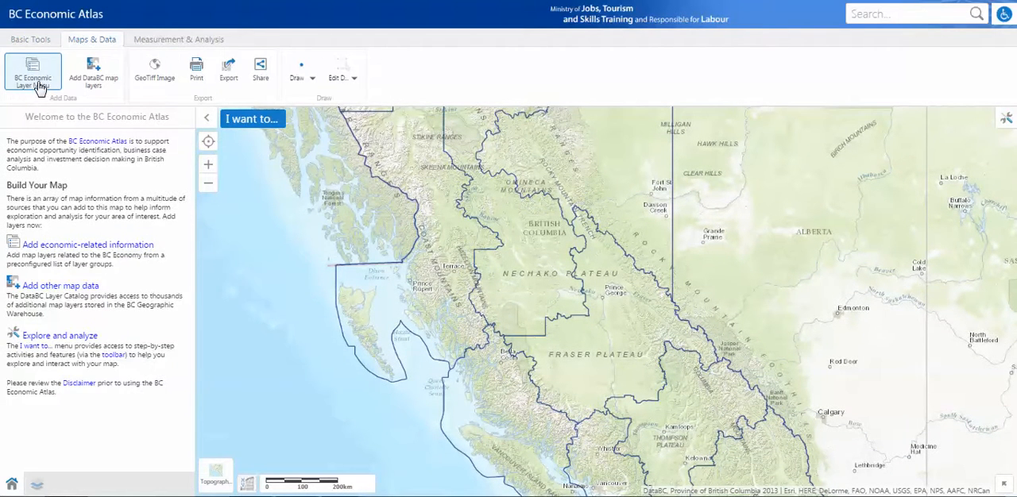
click(33, 72)
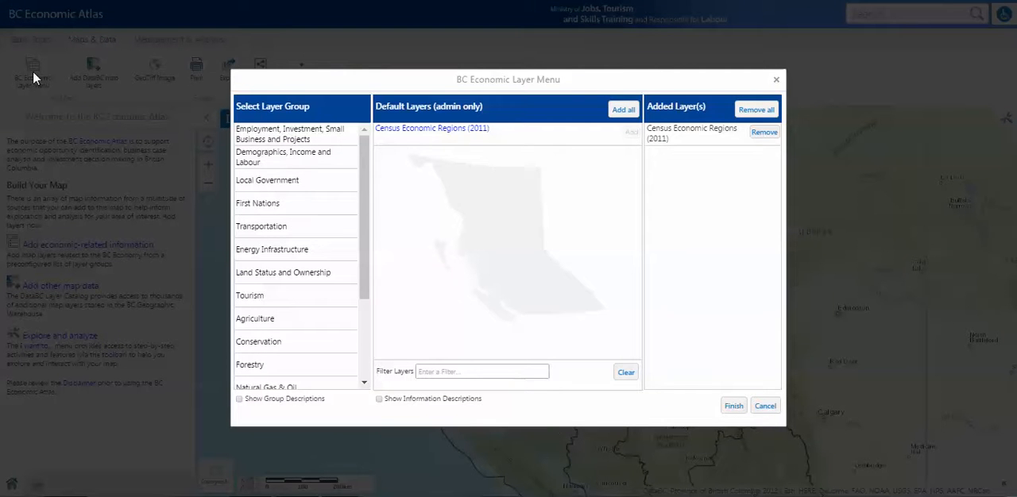
mouse_move(135, 151)
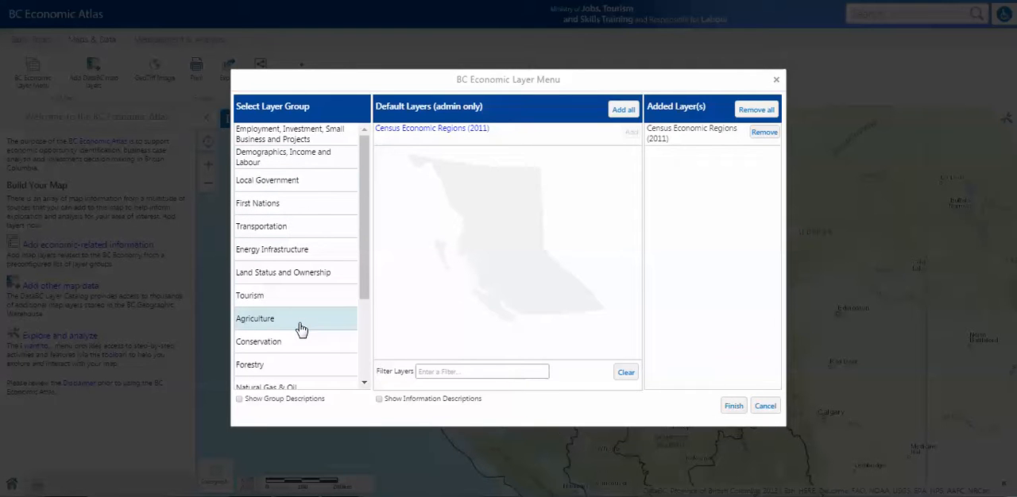
mouse_move(300, 324)
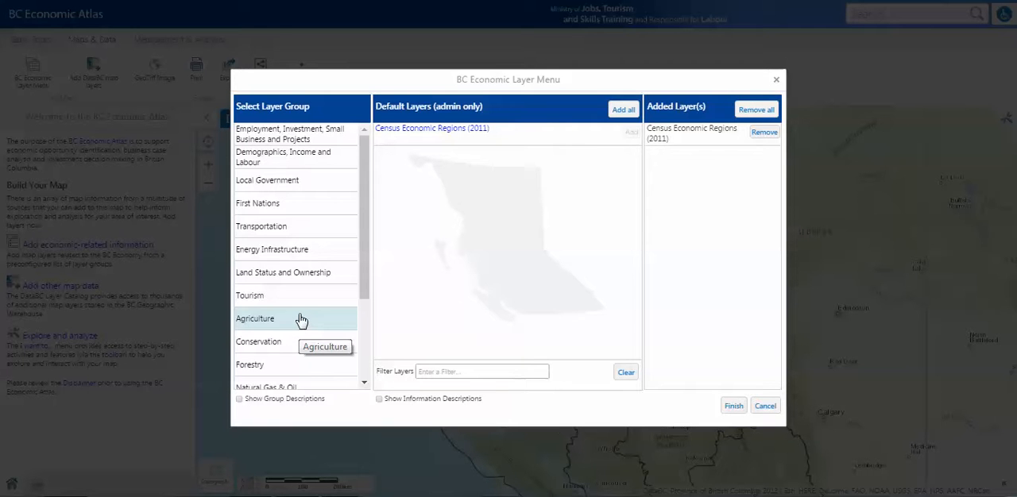
mouse_move(290, 184)
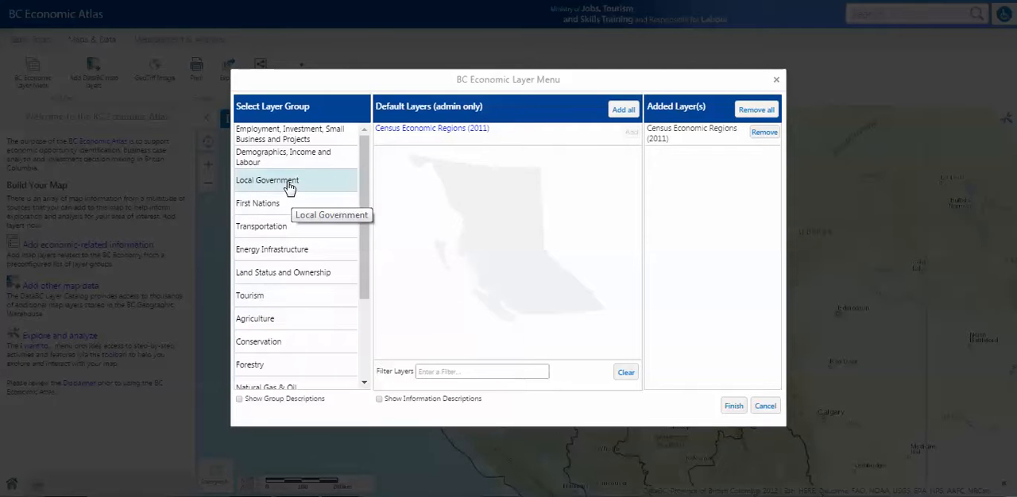
Browse Local Government, First Nations, Energy Infrastructure and Tourism, ending on the Employment/Projects group
click(290, 133)
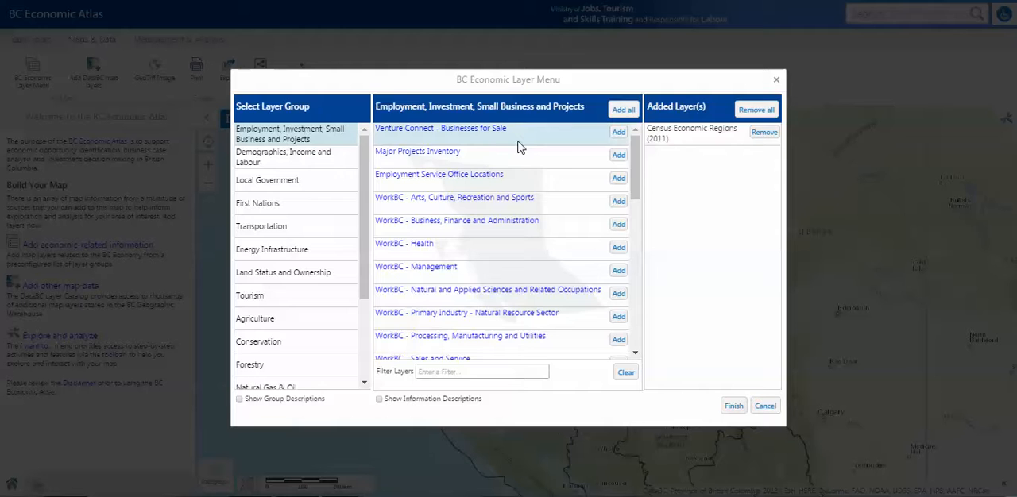
click(267, 179)
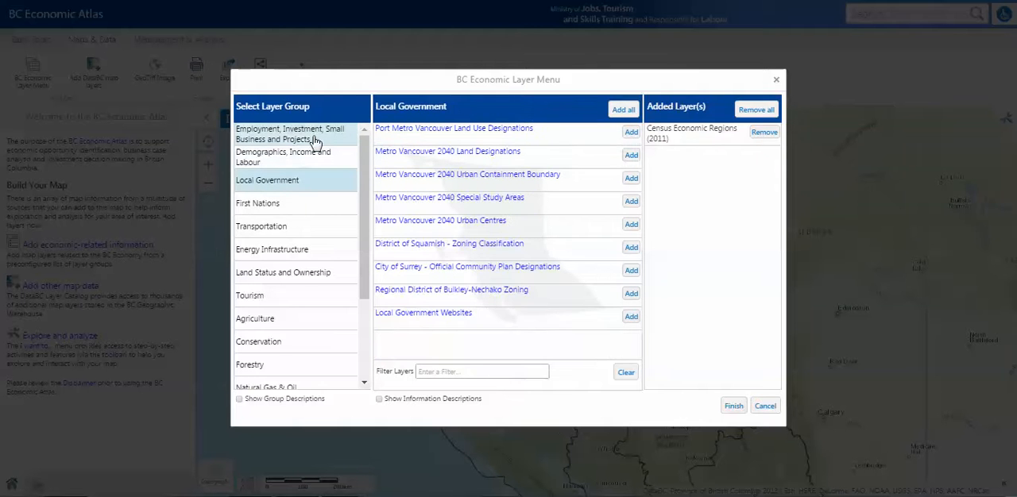
click(258, 202)
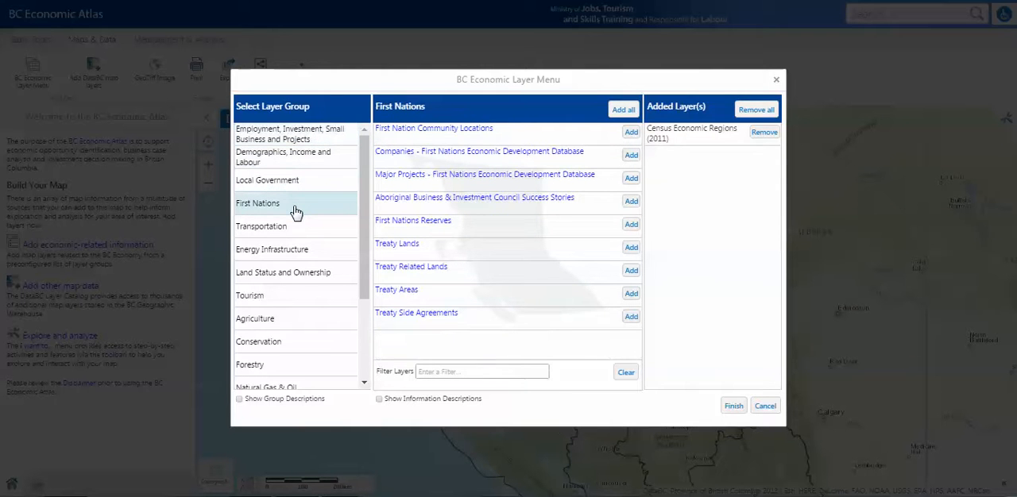
mouse_move(271, 249)
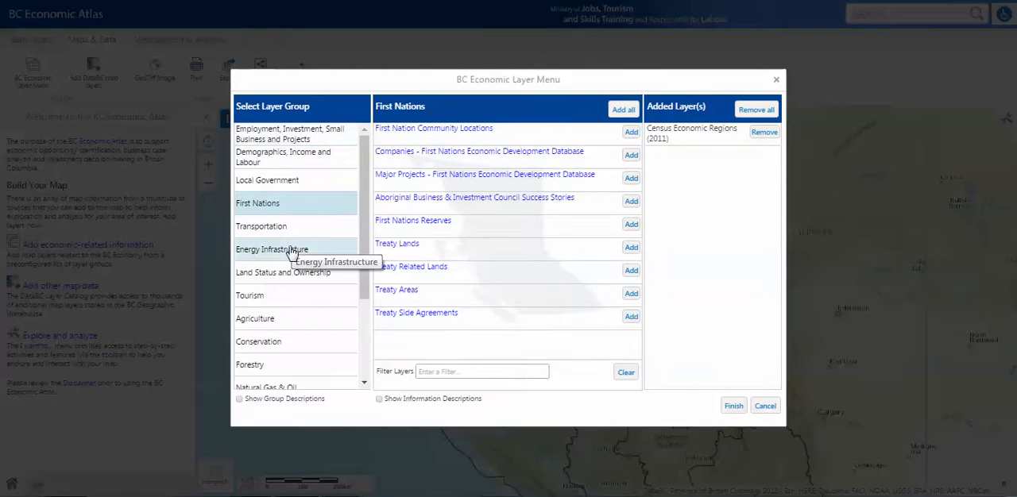
click(272, 248)
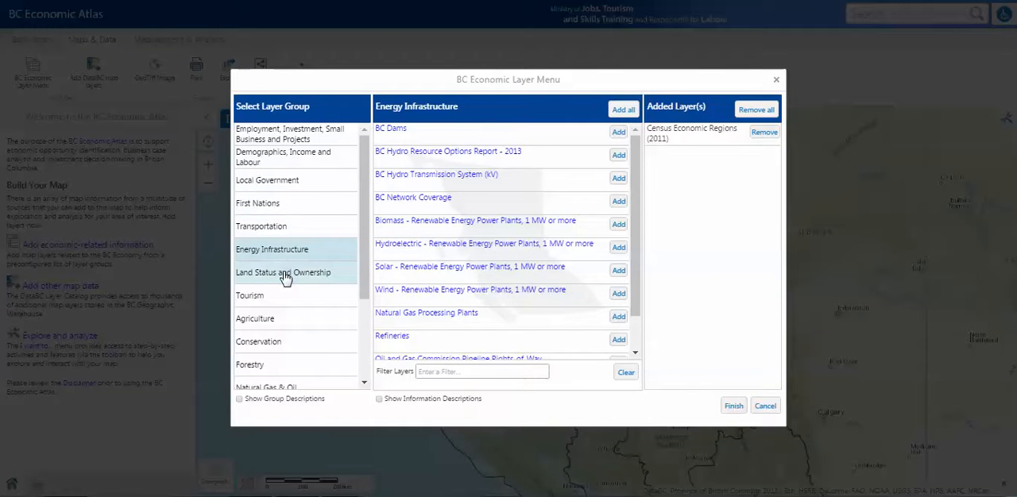
click(249, 295)
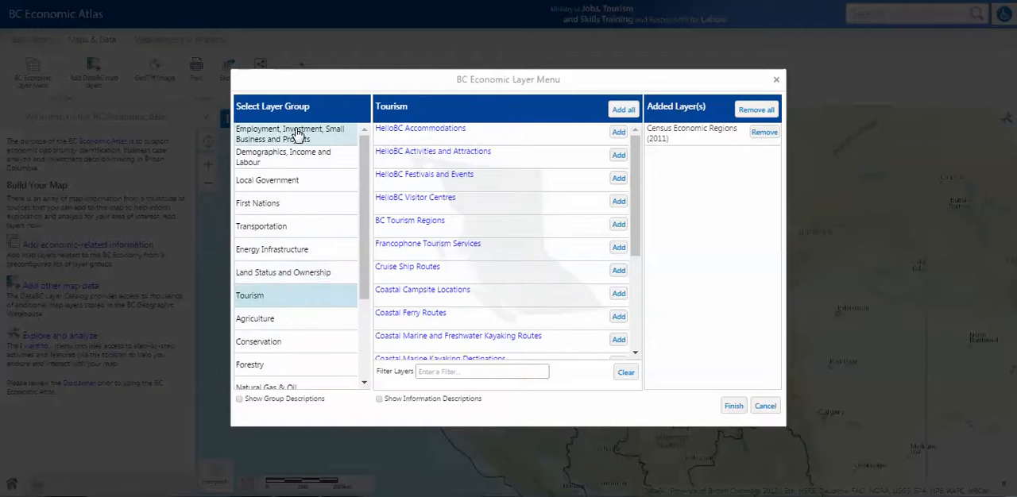
click(289, 133)
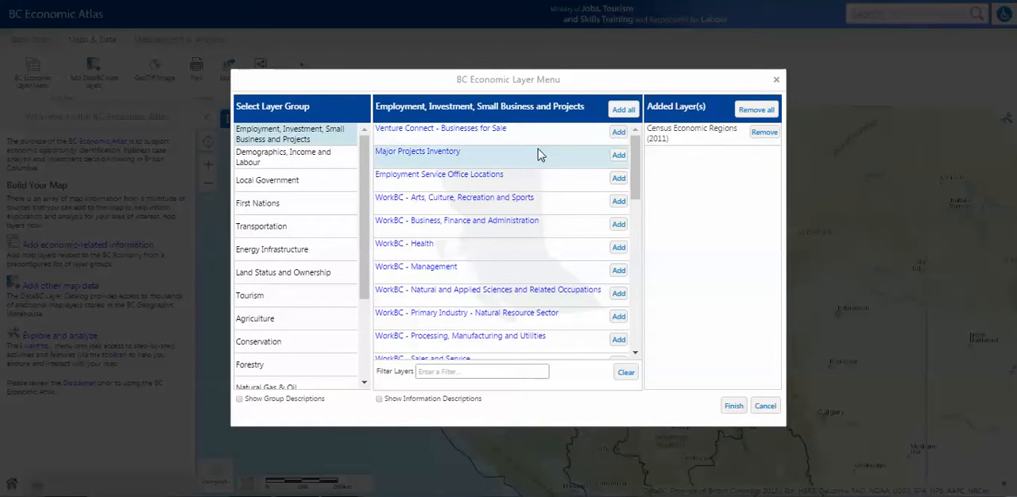
mouse_move(619, 156)
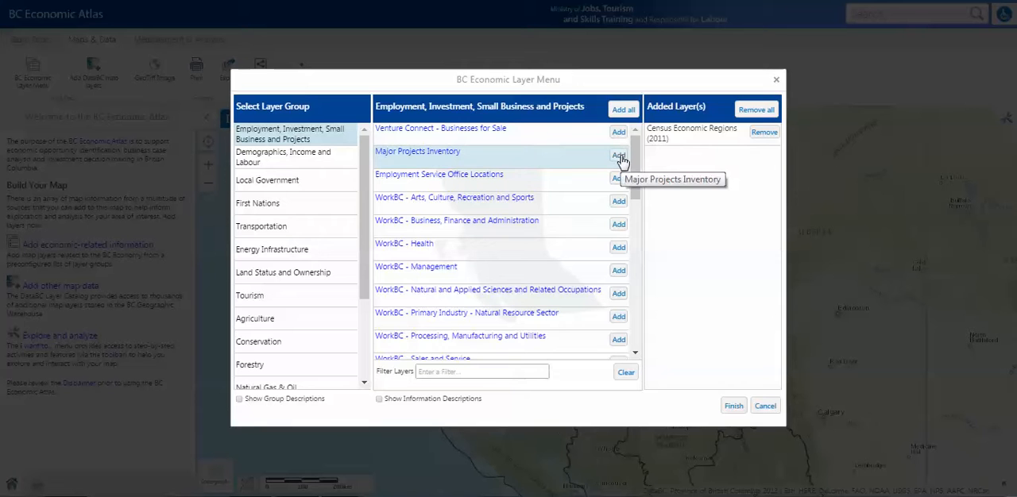
Add Major Projects Inventory and First Nation Community Locations, then bring up the Tourism group
click(618, 155)
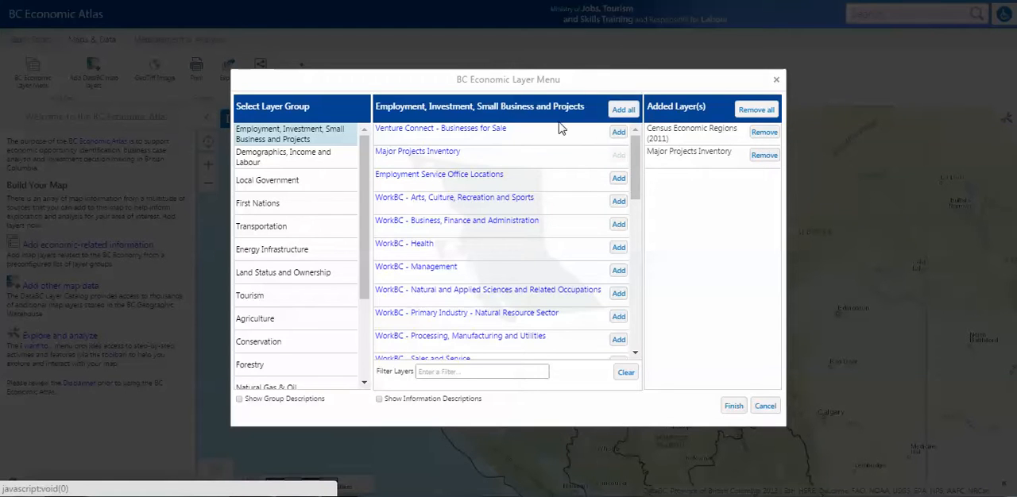
click(267, 180)
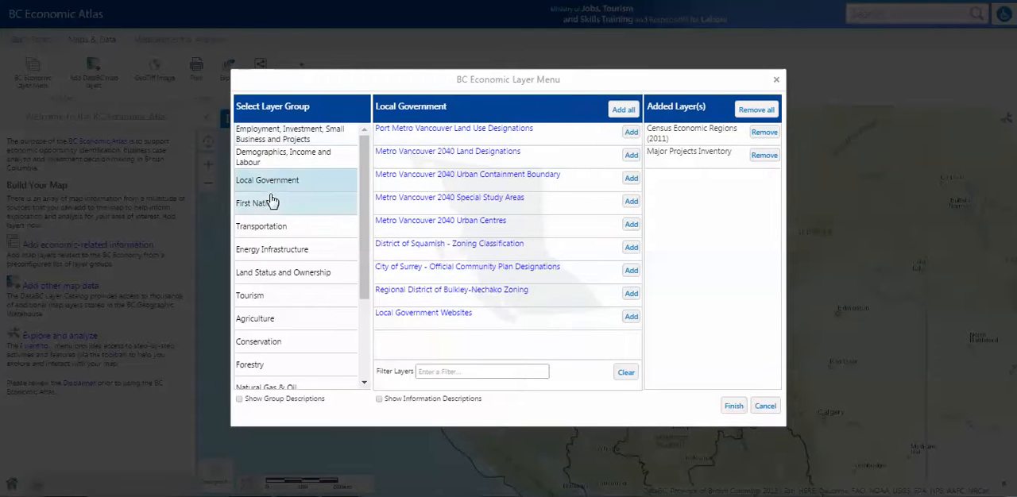
click(258, 203)
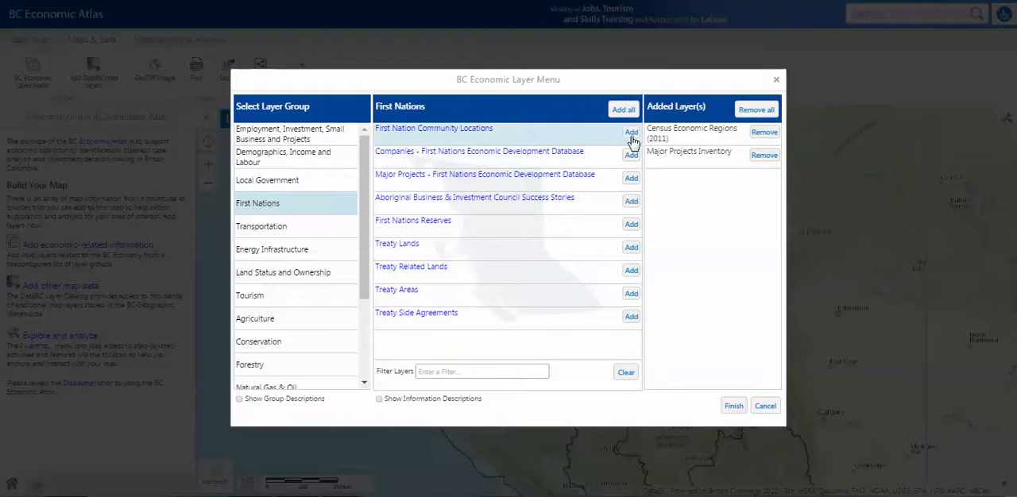
click(631, 132)
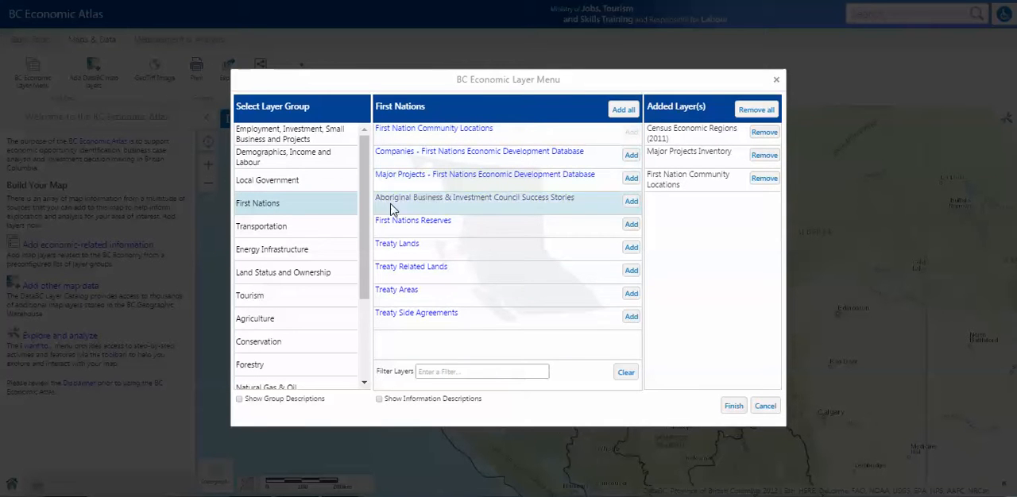
mouse_move(285, 299)
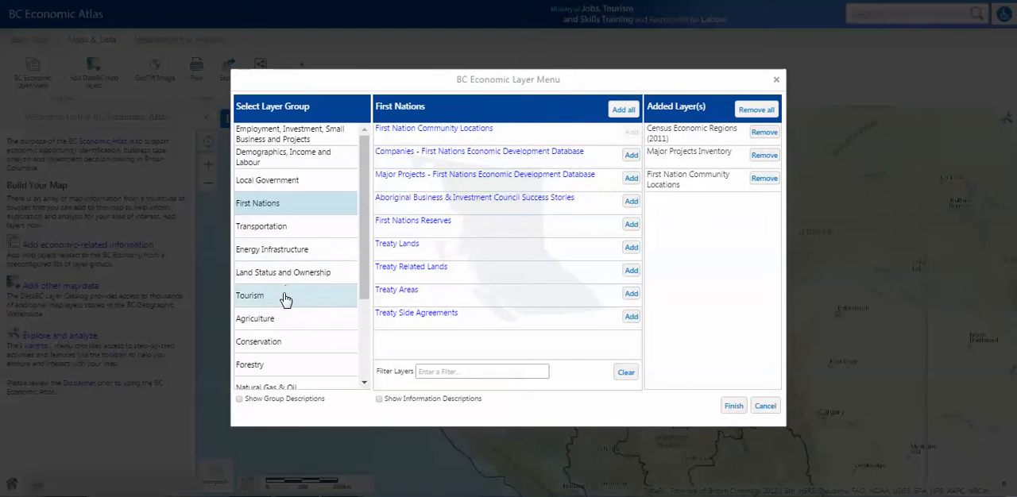
click(250, 295)
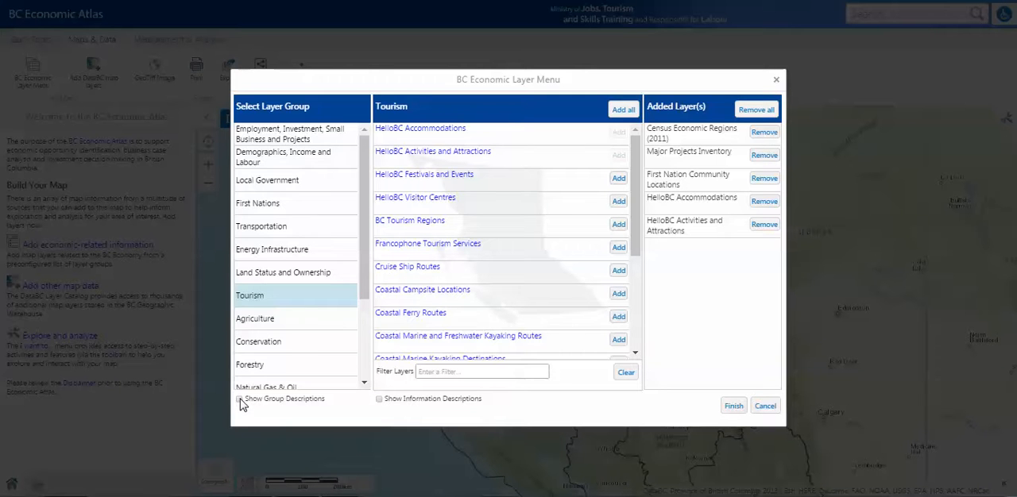
Return to the First Nations group, showing then hiding its layer descriptions
click(241, 398)
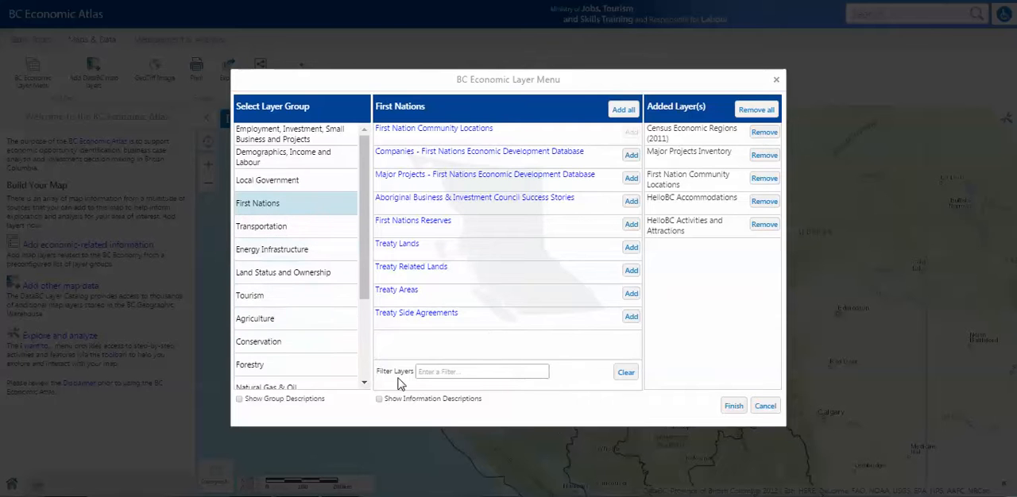
mouse_move(455, 313)
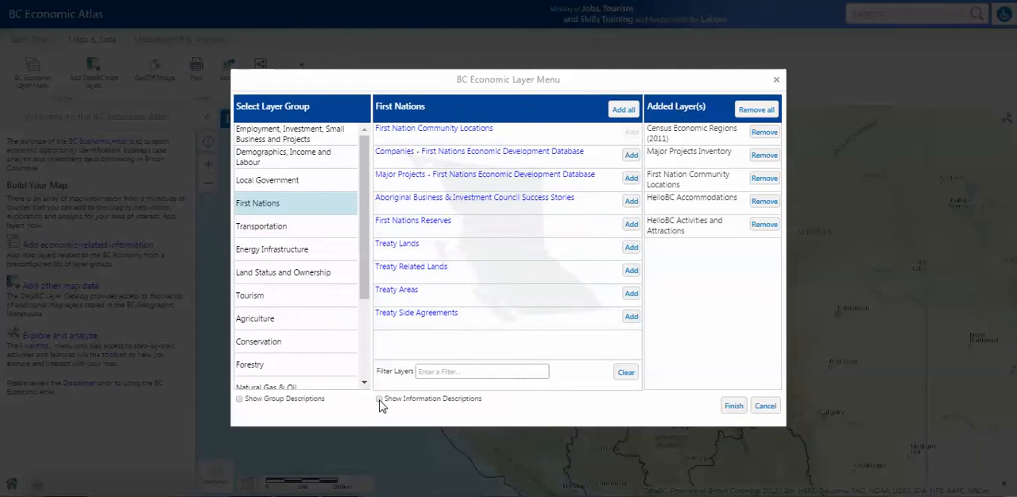
click(380, 398)
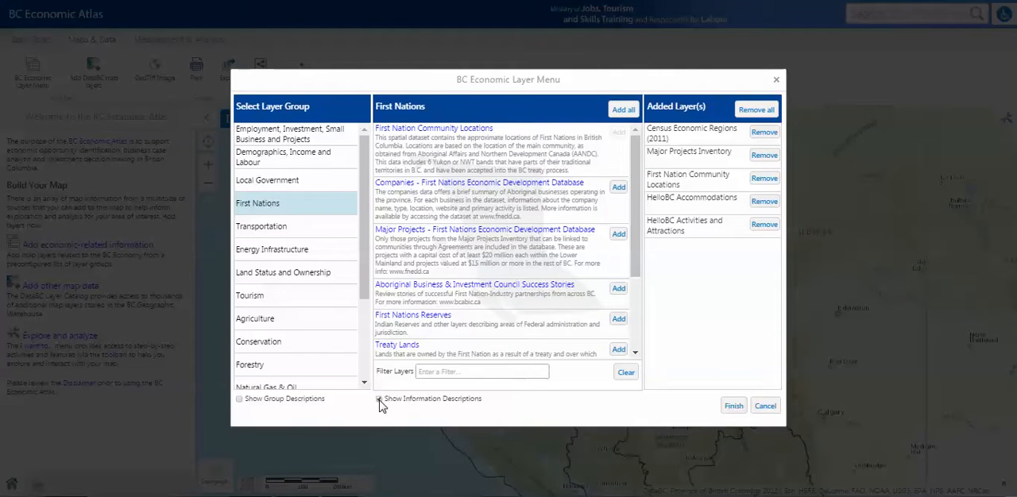
click(379, 398)
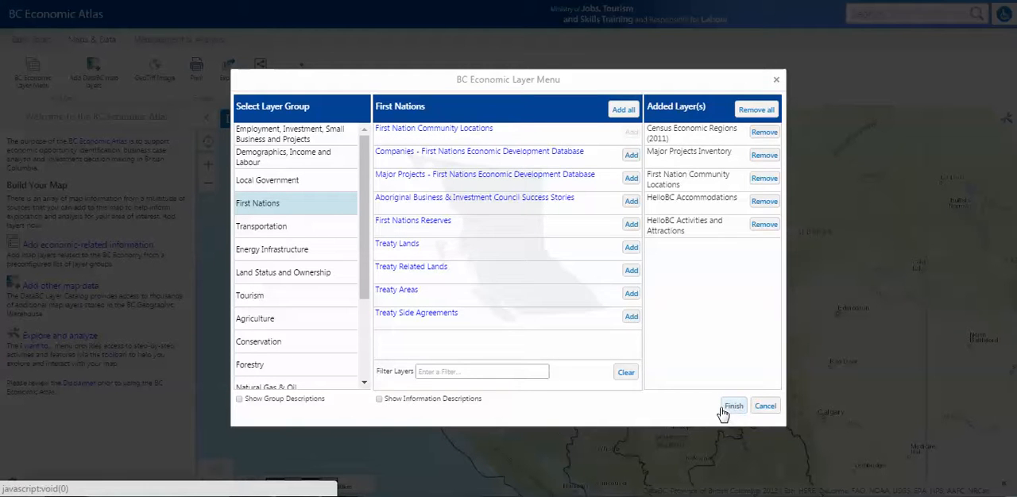
Draw the chosen layers on the map, then reopen the menu and remove HelloBC Accommodations
click(733, 406)
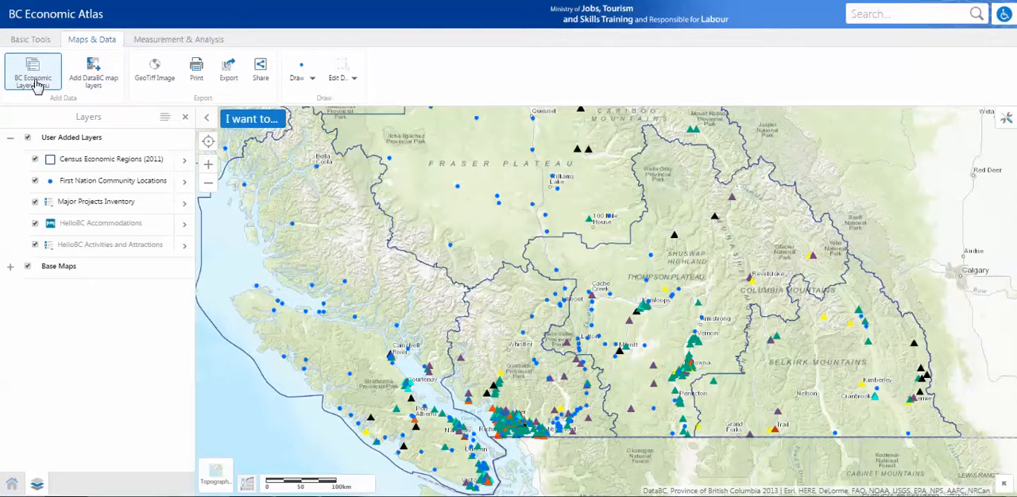
click(33, 72)
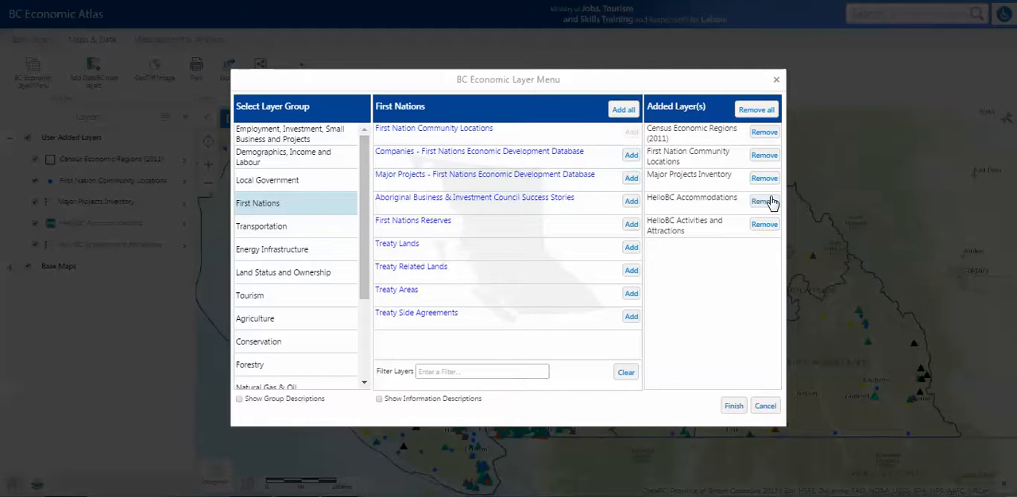
click(764, 201)
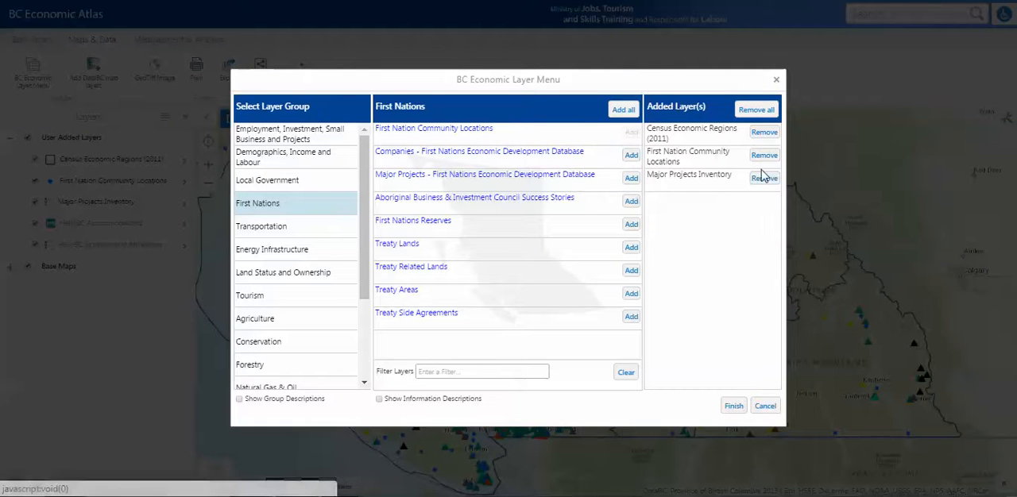